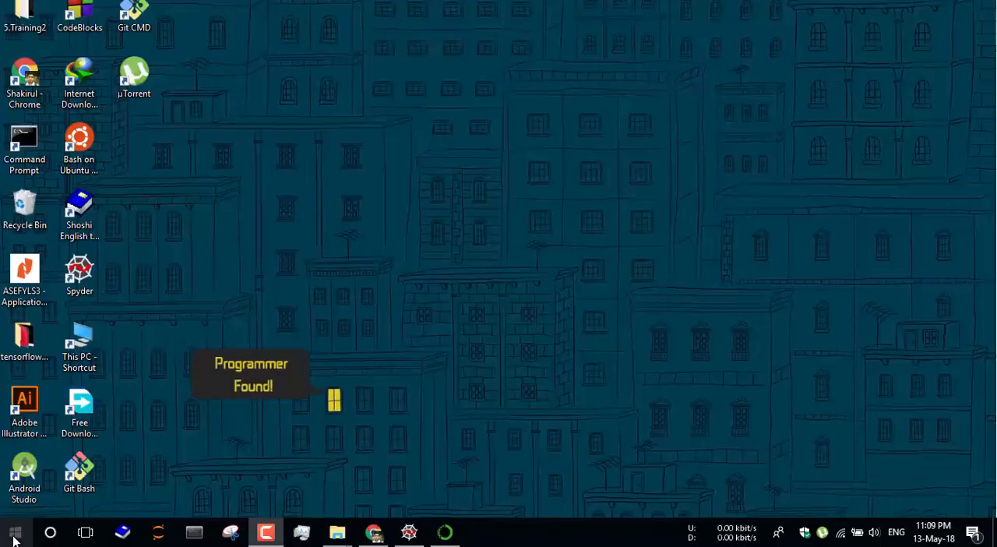
Step: From the Start menu, launch Anaconda Prompt as administrator
{"action": "left_click", "coordinate": [14, 532]}
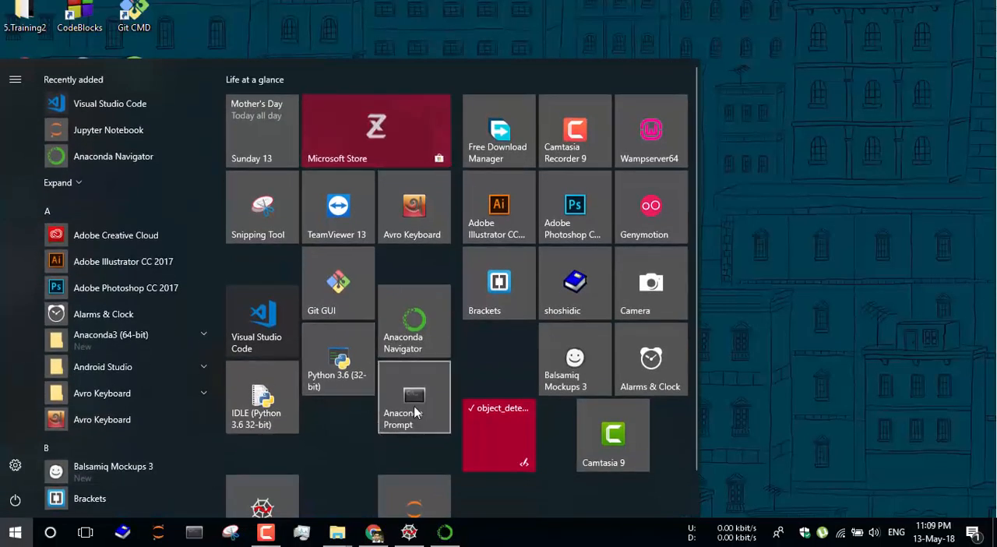
{"action": "right_click", "coordinate": [414, 401]}
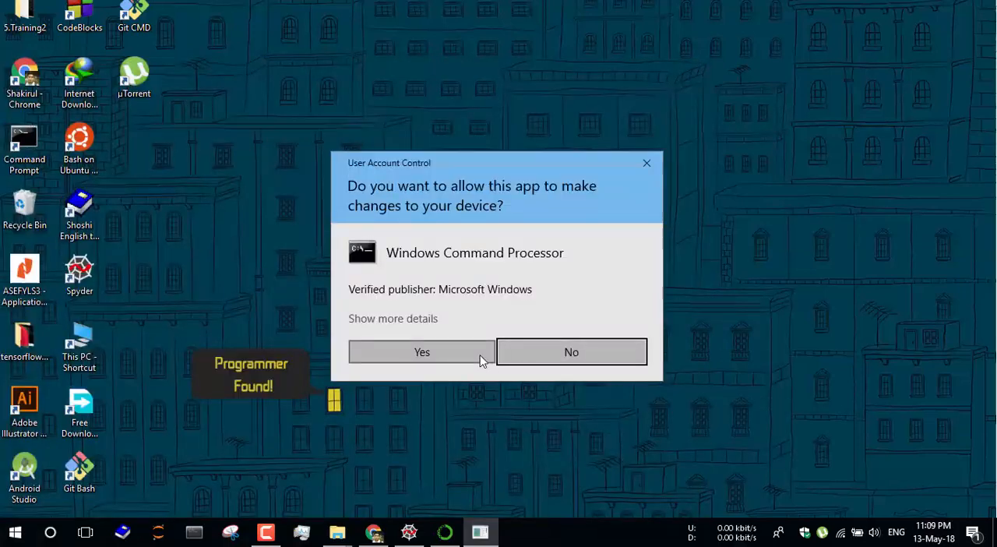
Step: Approve the UAC prompt and run 'conda install -c conda-forge opencv'
{"action": "left_click", "coordinate": [422, 352]}
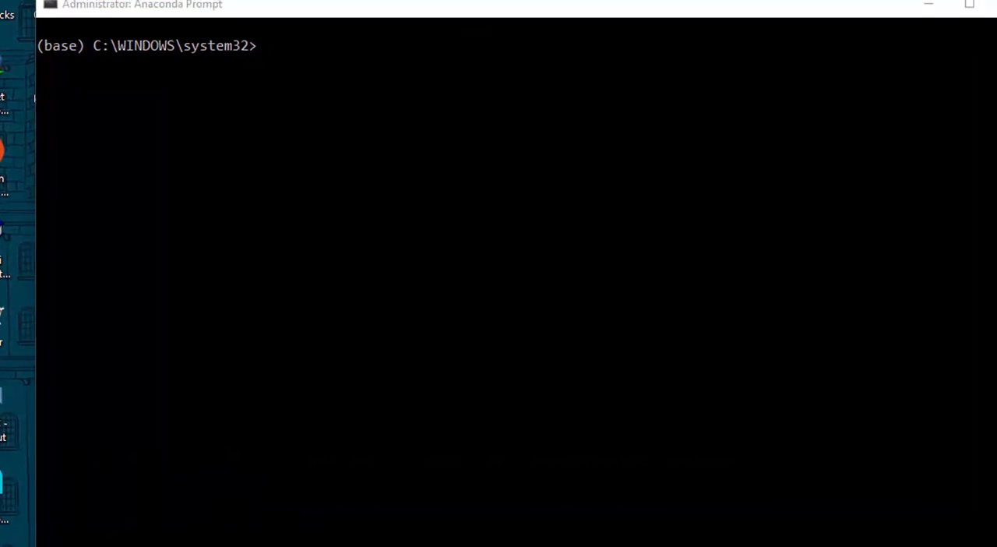
{"action": "mouse_move", "coordinate": [403, 96]}
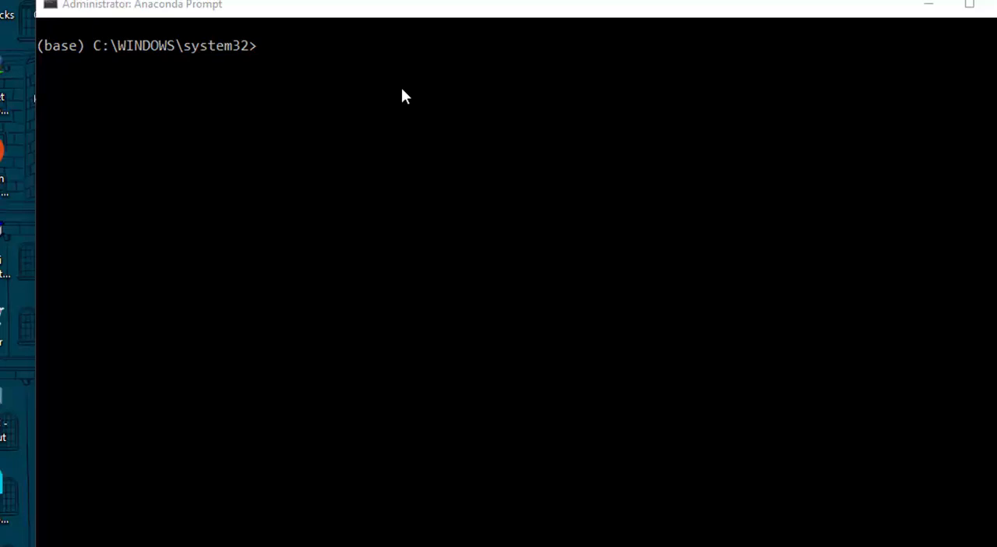
{"action": "type", "text": "conda install -c conda-forge opencv"}
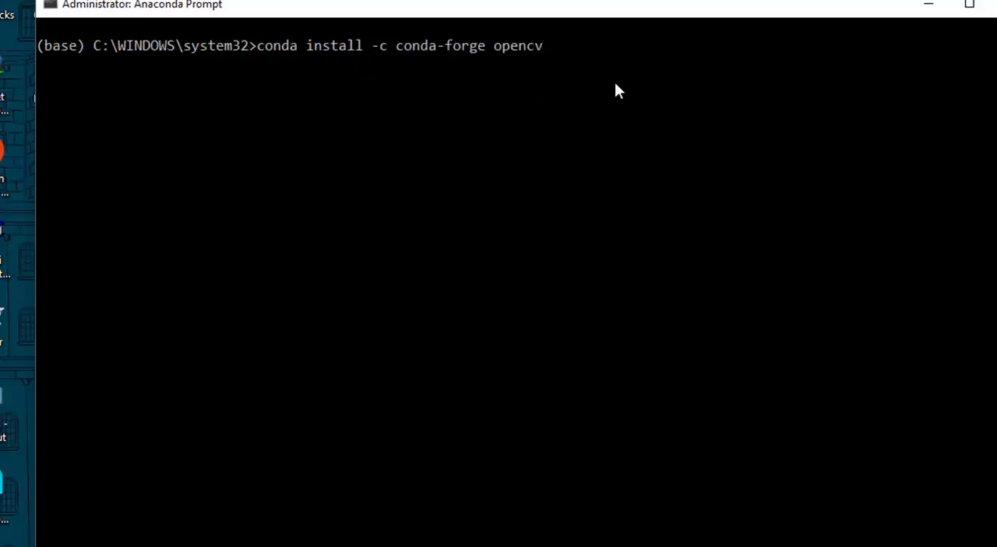
{"action": "key", "text": "Return"}
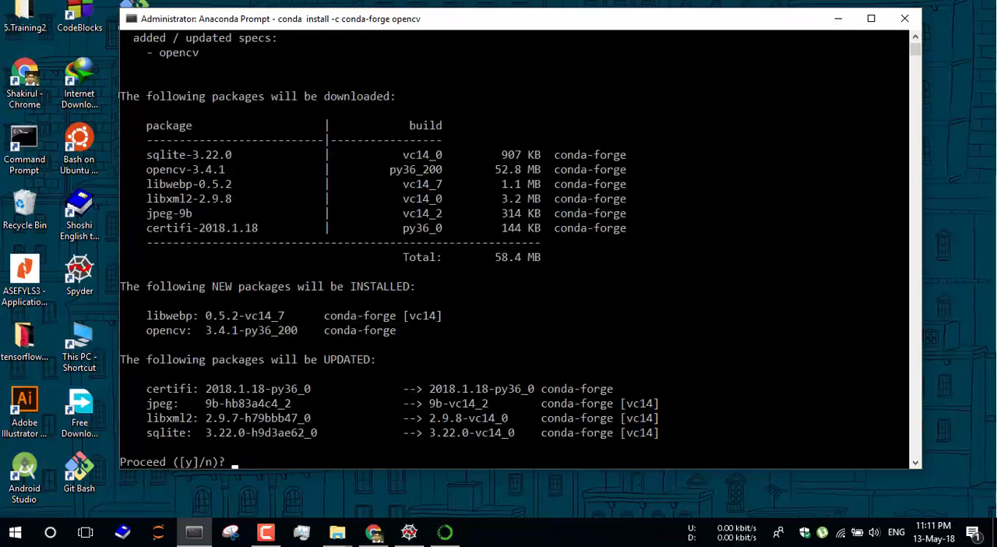
{"action": "type", "text": "y"}
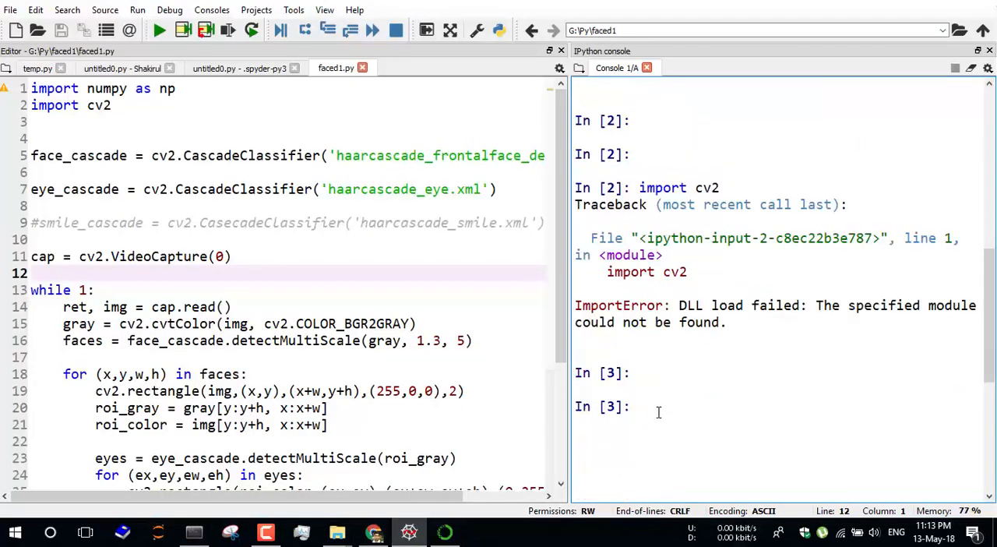
Step: Enter 'import cv2' in Spyder's IPython console, which fails with a DLL-load ImportError
{"action": "type", "text": "import cv2"}
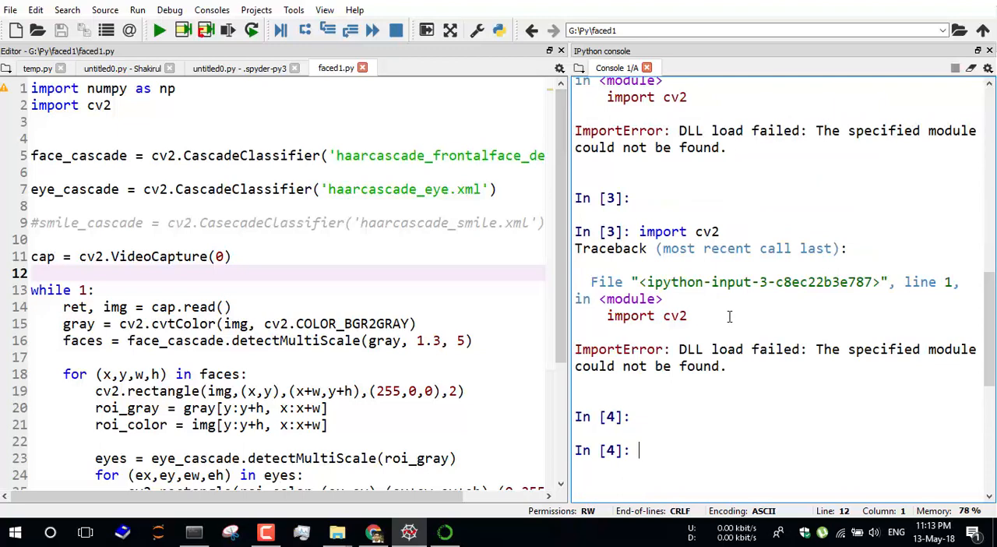
{"action": "mouse_move", "coordinate": [877, 3]}
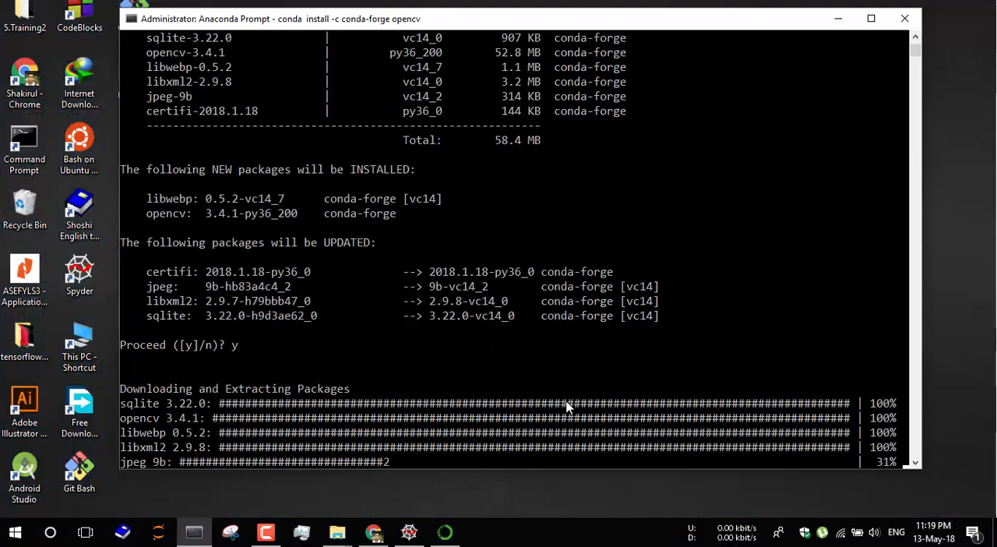
Step: Scroll the conda output while the OpenCV download and transaction finish
{"action": "scroll", "scroll_direction": "down", "scroll_amount": 3}
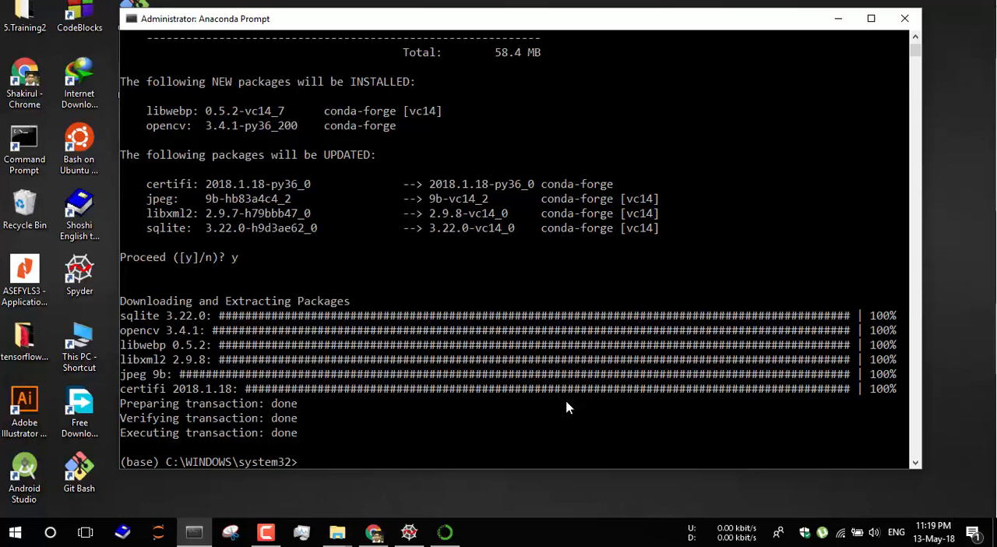
Step: Start 'python' in Anaconda Prompt and type 'import cv2' at the >>> prompt
{"action": "type", "text": "python"}
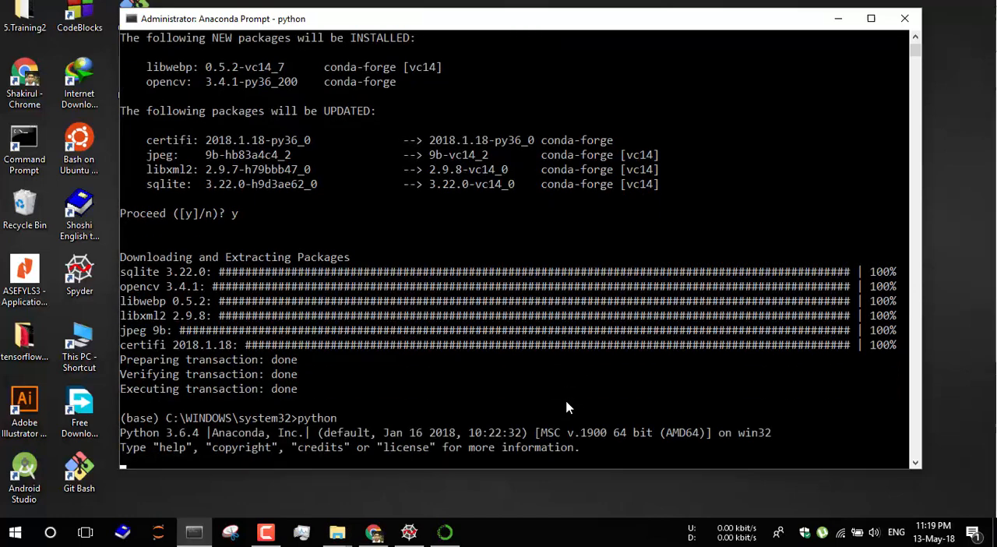
{"action": "type", "text": "import cv2"}
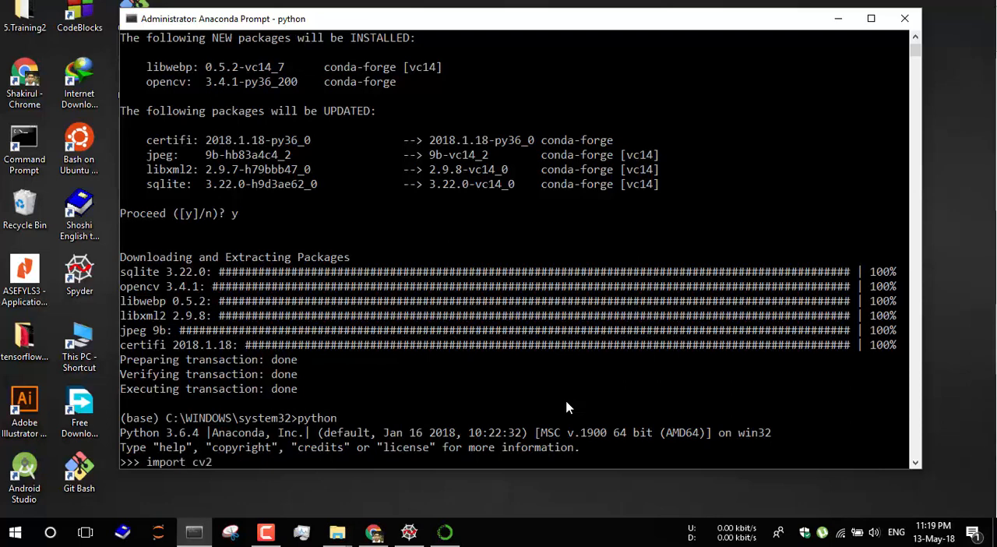
{"action": "scroll", "scroll_direction": "down", "scroll_amount": 3}
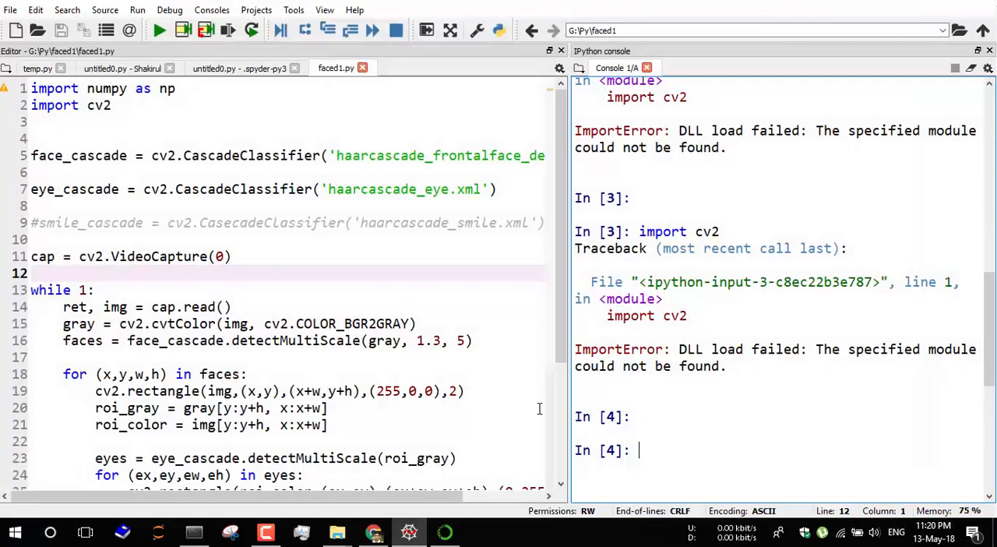
Step: Run 'import cv2' in Spyder's IPython console, now completing without error
{"action": "type", "text": "i"}
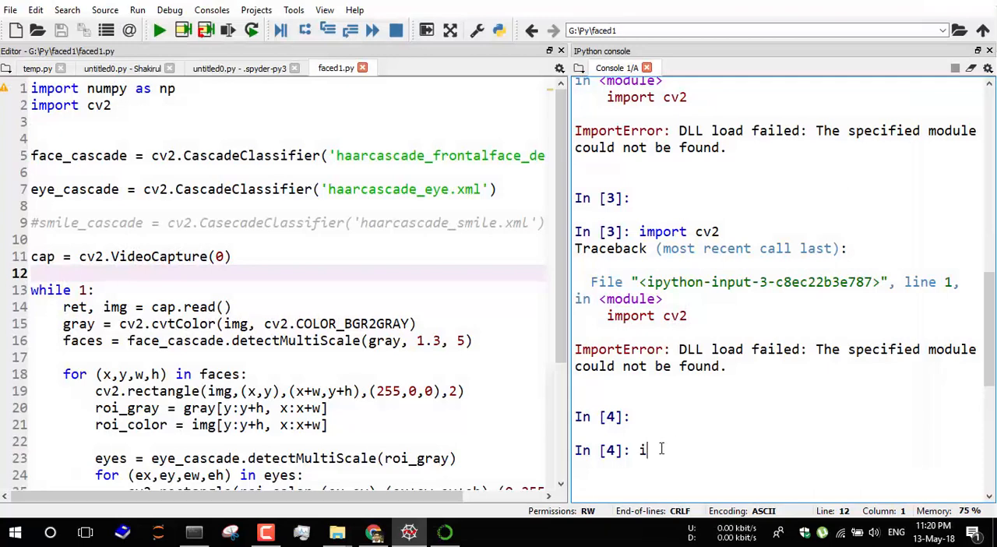
{"action": "type", "text": "mport"}
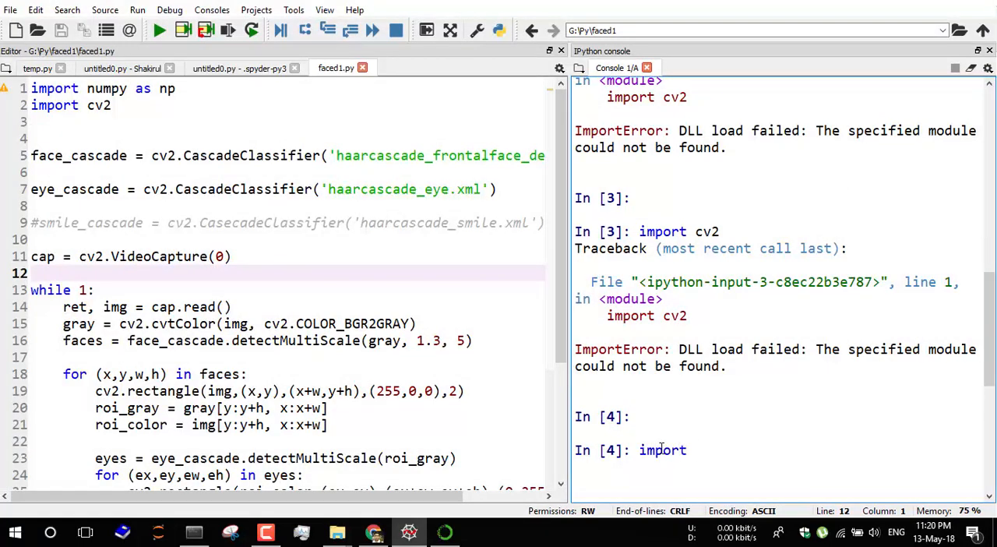
{"action": "type", "text": "cv2"}
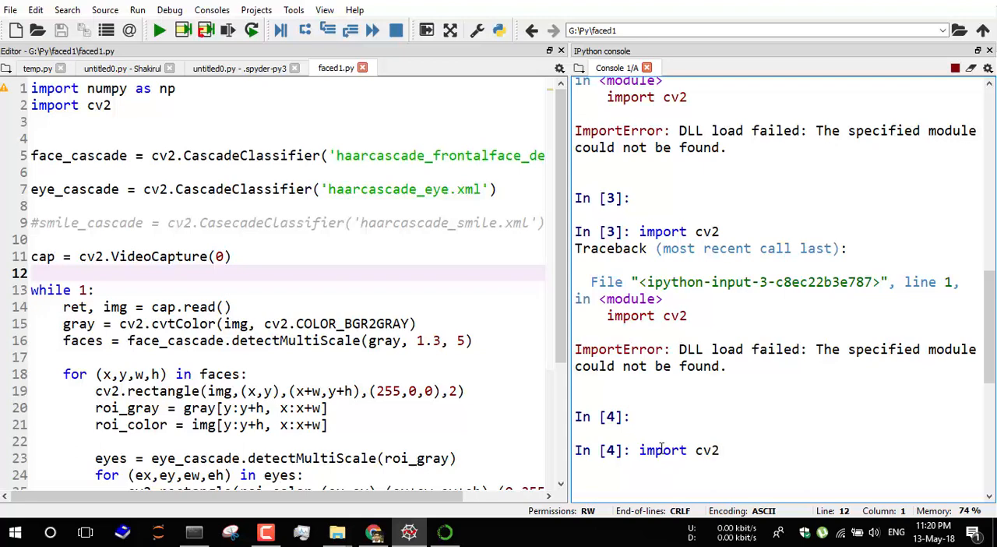
{"action": "key", "text": "Return"}
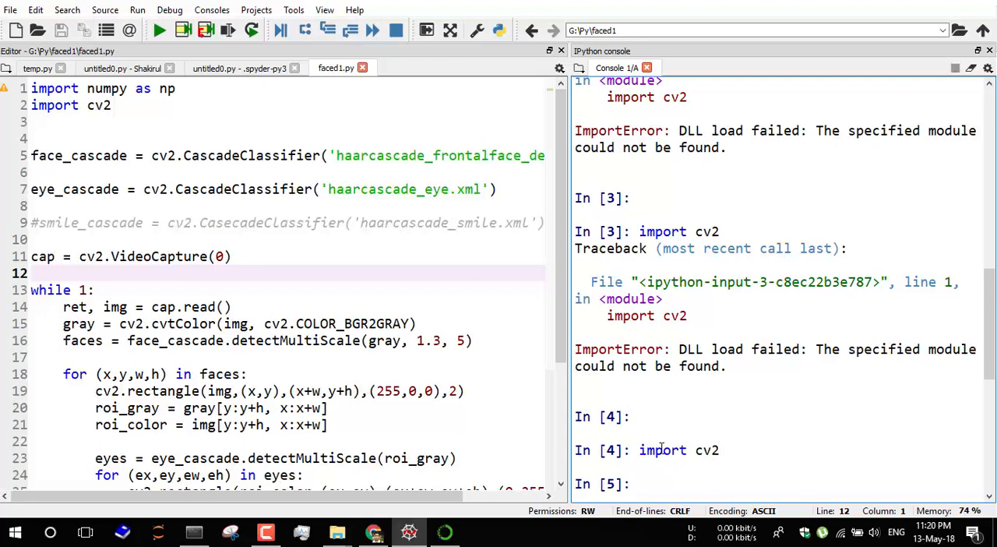